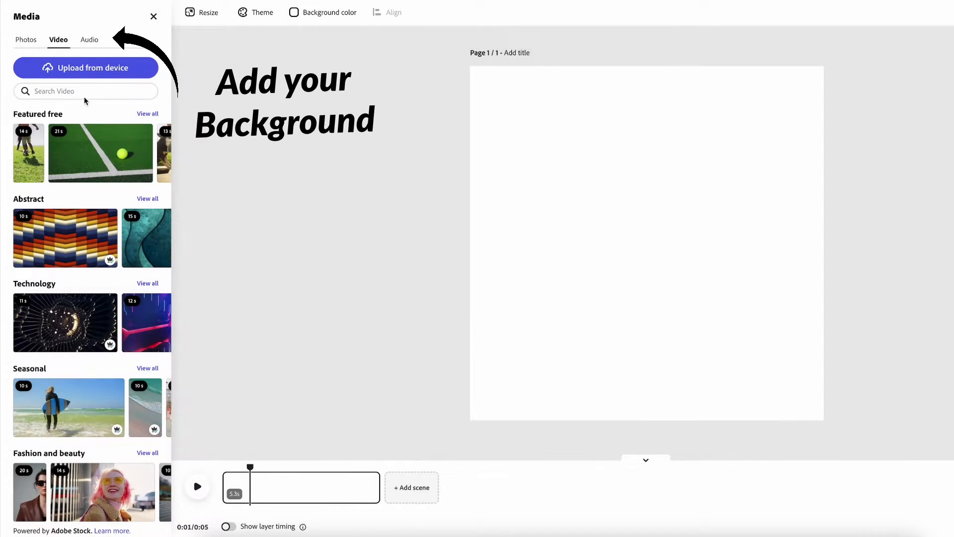
Step: Add the 'sound stage' blue studio stock photo and enlarge it to cover the page
{"action": "left_click", "coordinate": [27, 40]}
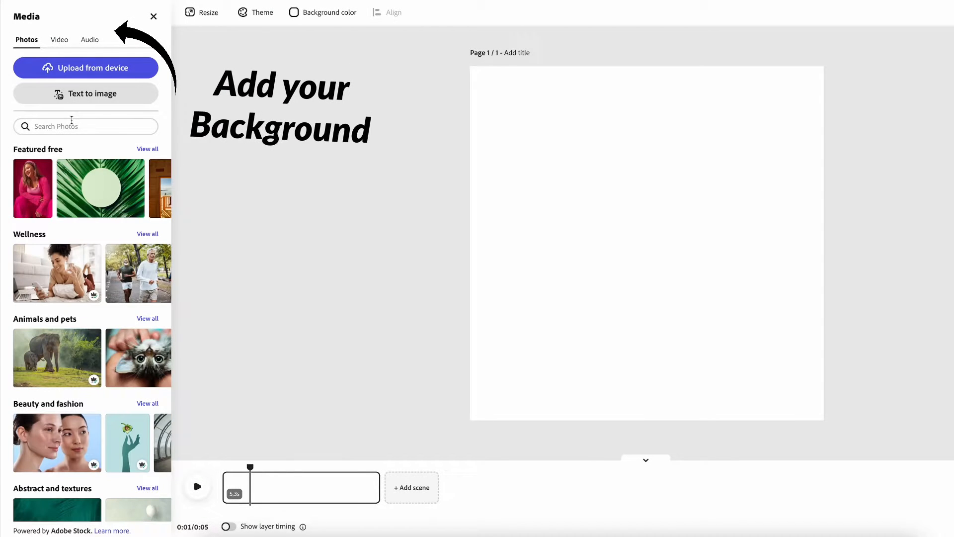
{"action": "type", "text": "sound stage"}
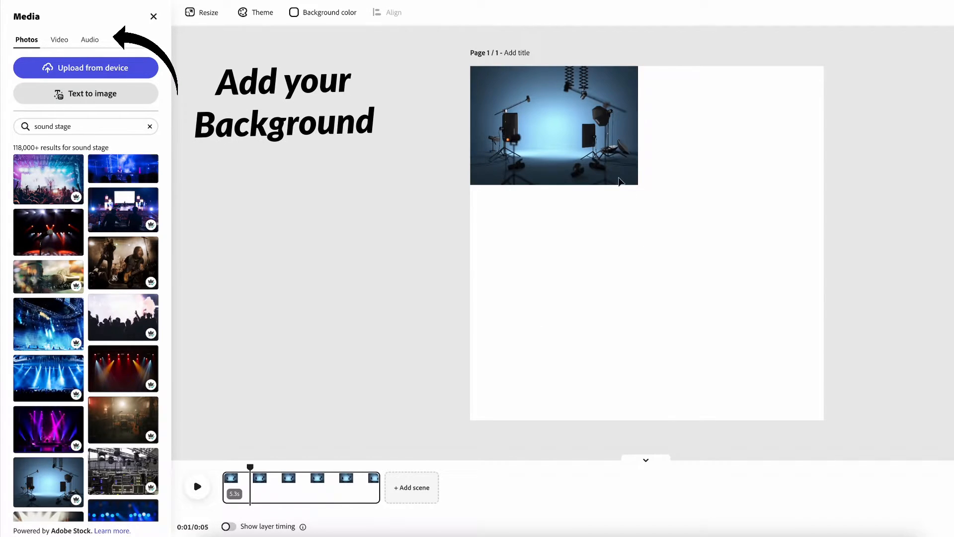
{"action": "left_click", "coordinate": [553, 126]}
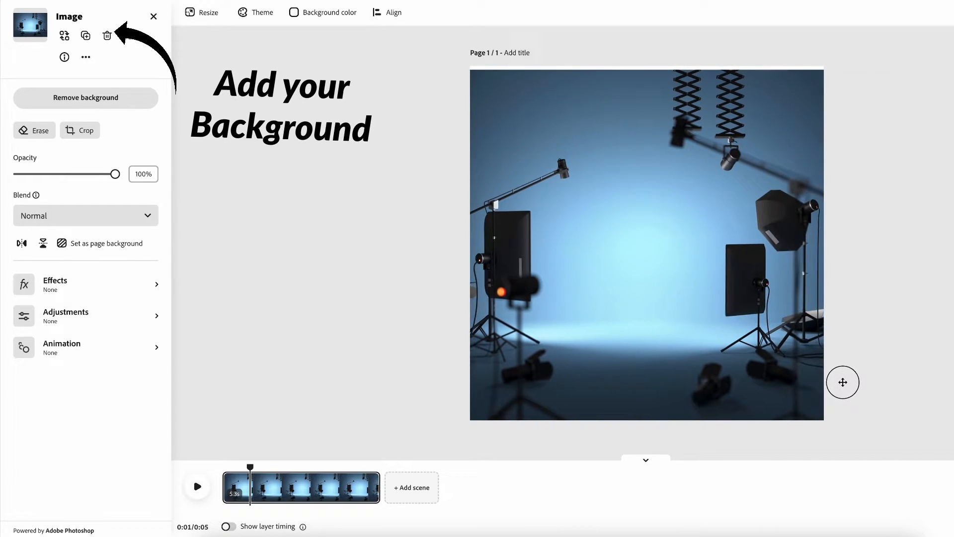
Step: Search stock videos for 'vlog' and add the plaid-shirt vlogger clip over the background
{"action": "left_click", "coordinate": [646, 243]}
{"action": "type", "text": "v"}
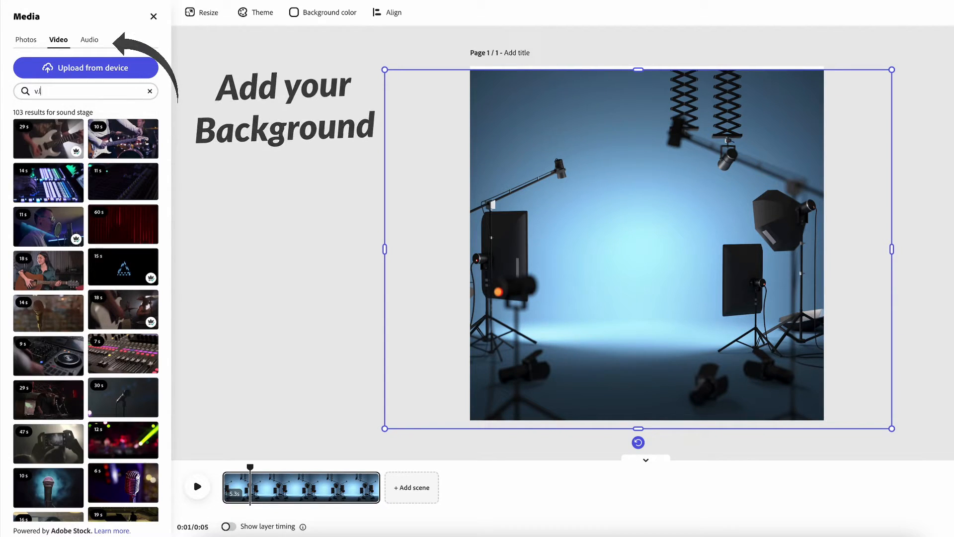
{"action": "type", "text": "log"}
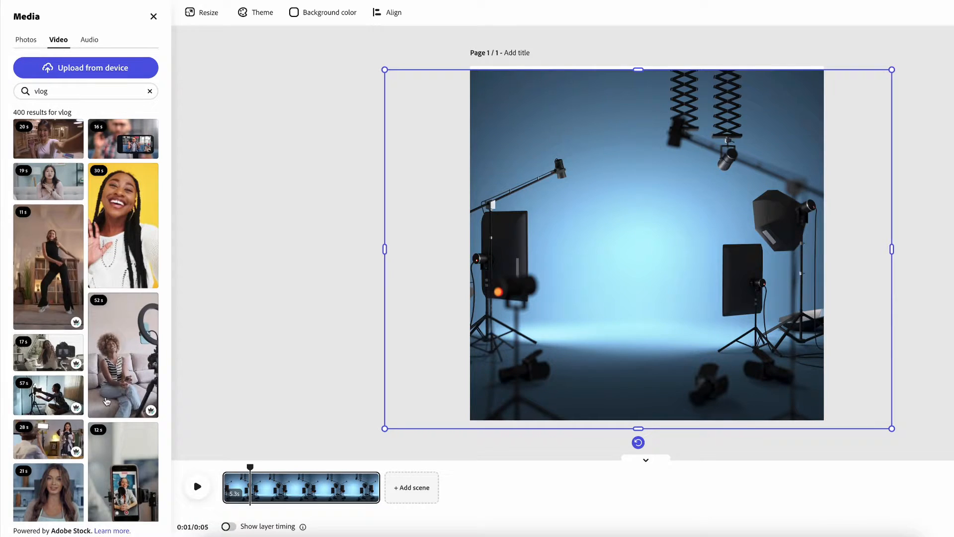
{"action": "scroll", "scroll_direction": "down", "scroll_amount": 3}
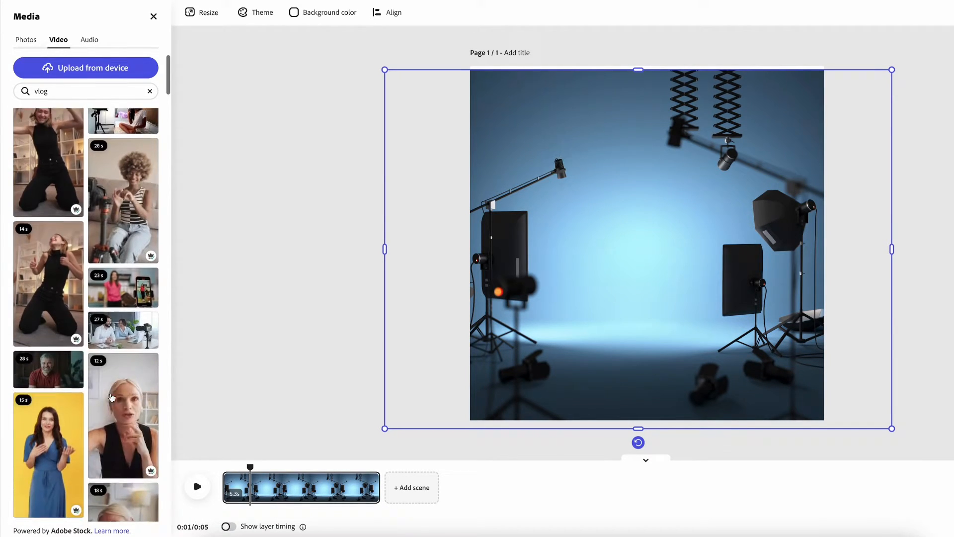
{"action": "scroll", "scroll_direction": "down", "scroll_amount": 3}
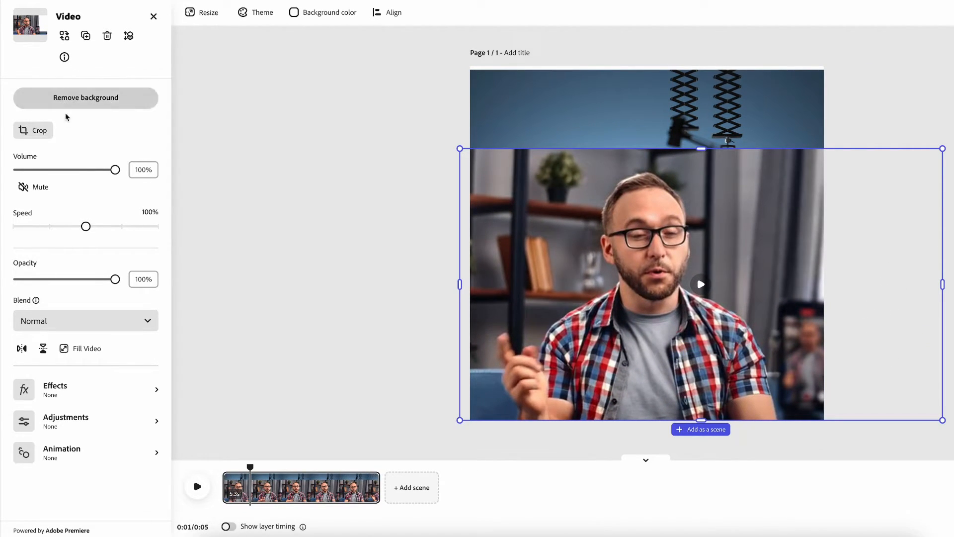
Step: Remove the vlogger clip's background, then select the studio photo behind it
{"action": "left_click", "coordinate": [85, 98]}
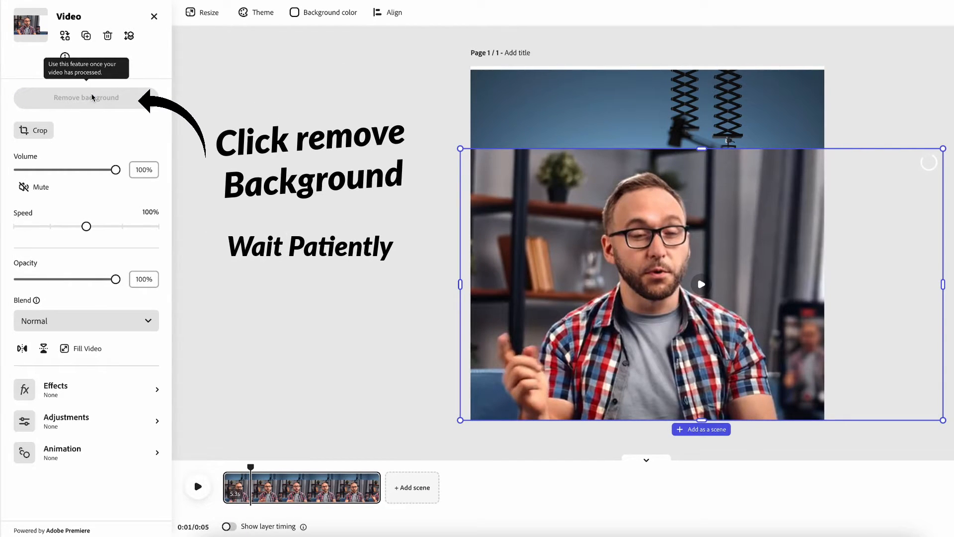
{"action": "left_click", "coordinate": [86, 98]}
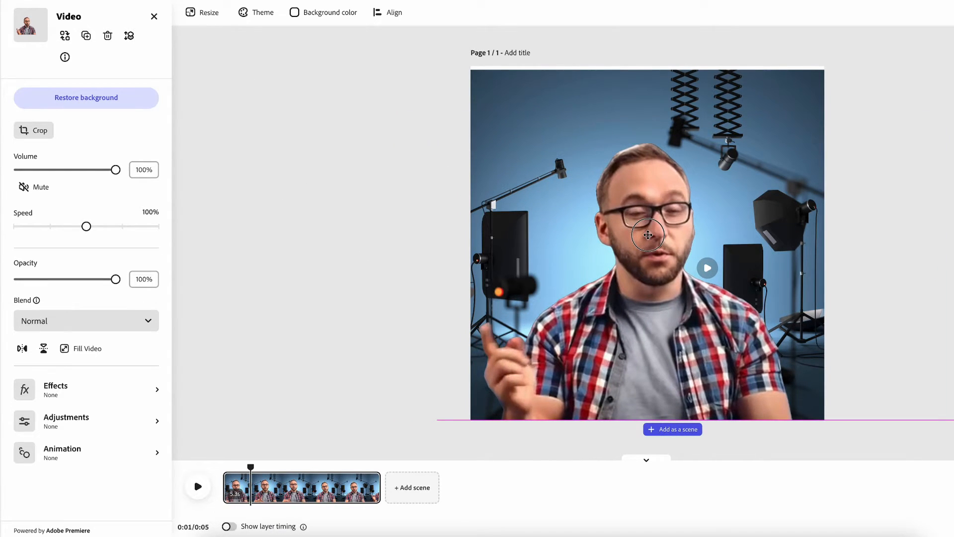
{"action": "left_click", "coordinate": [648, 236]}
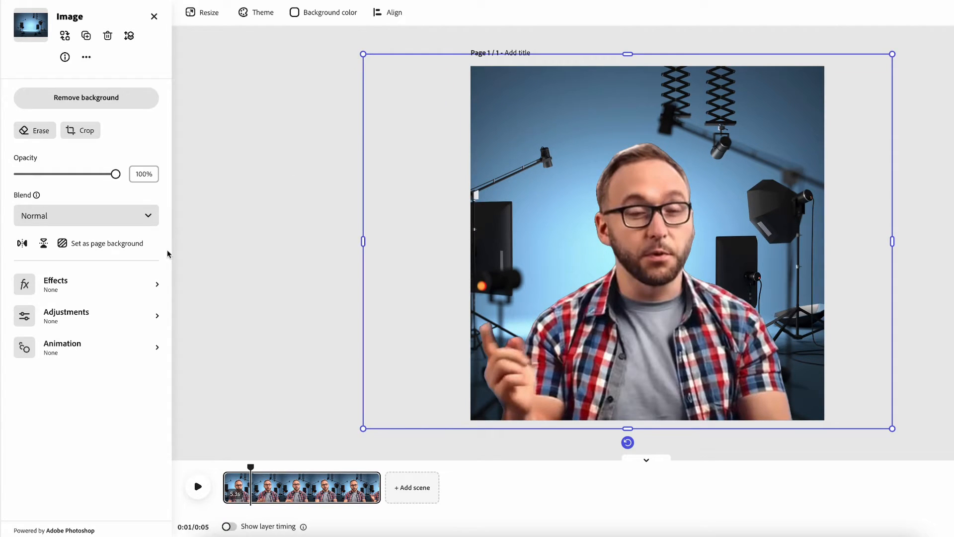
Step: Blur the studio photo, lower Warmth to -28 and Shadows to -22
{"action": "left_click", "coordinate": [66, 315]}
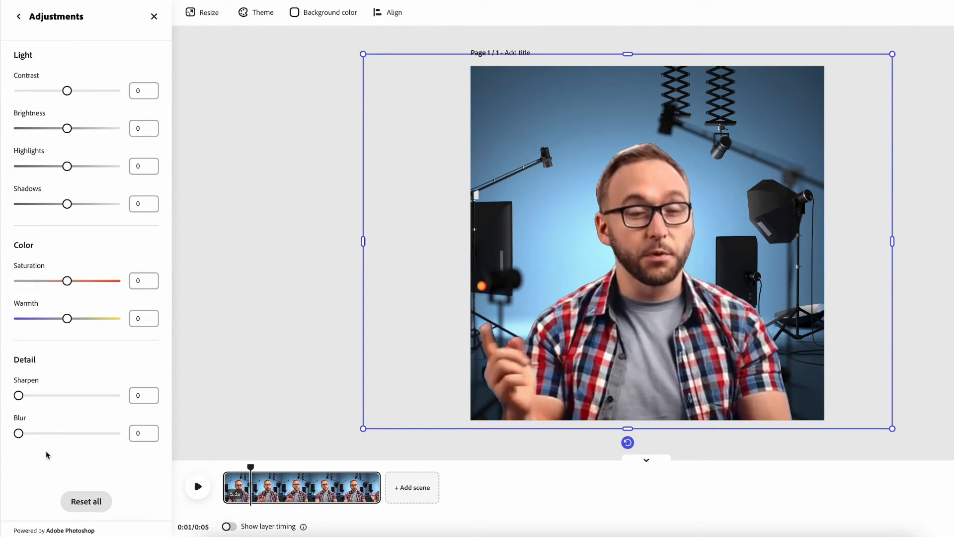
{"action": "left_click_drag", "start_coordinate": [18, 433], "coordinate": [26, 433]}
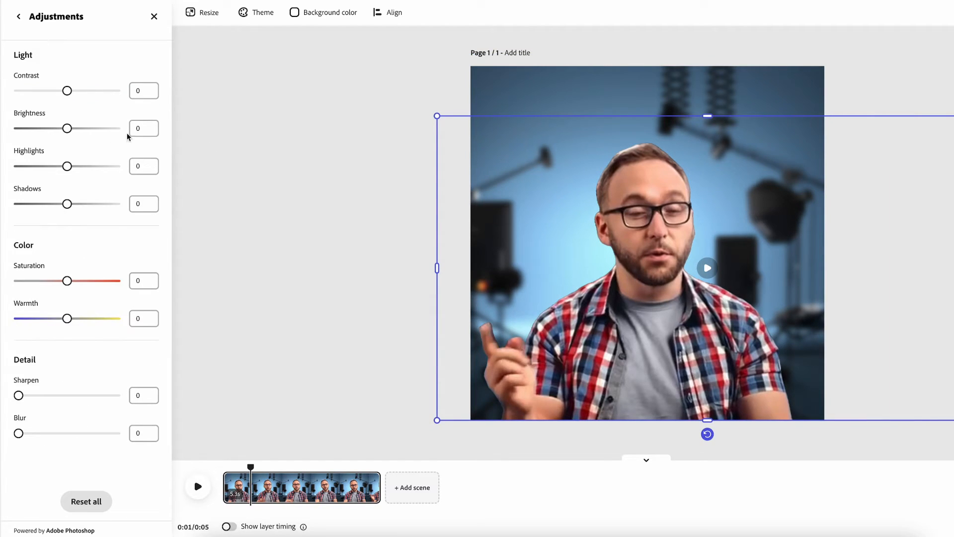
{"action": "left_click_drag", "start_coordinate": [67, 319], "coordinate": [65, 318]}
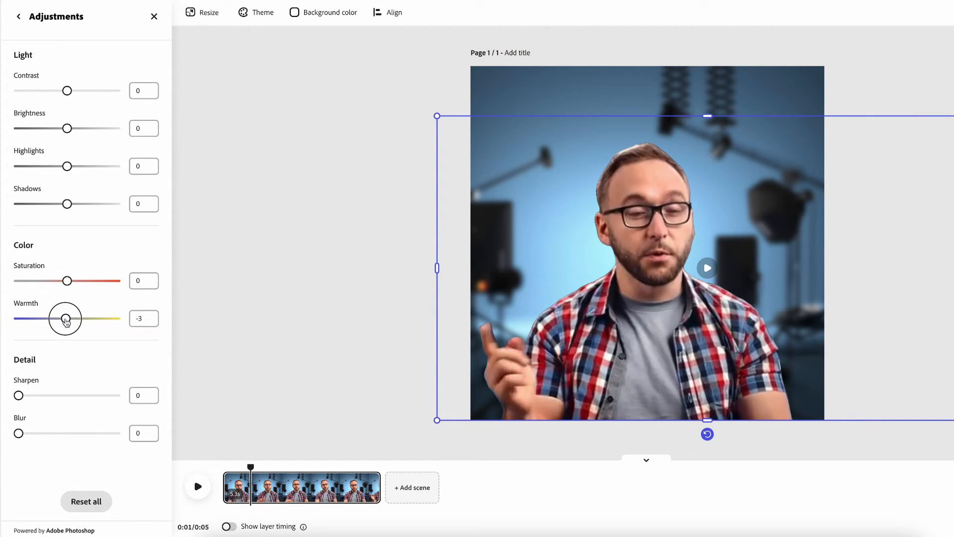
{"action": "left_click_drag", "start_coordinate": [65, 318], "coordinate": [55, 318]}
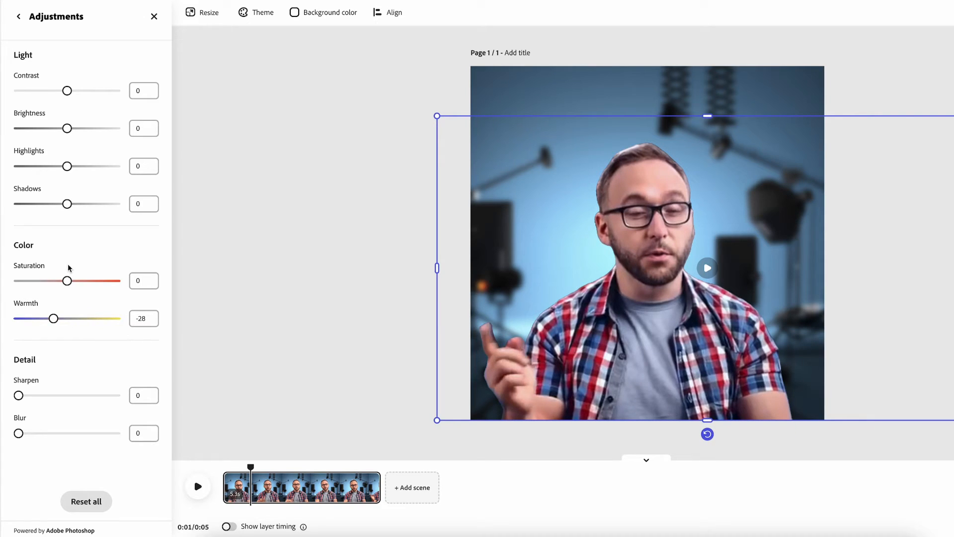
{"action": "left_click_drag", "start_coordinate": [66, 204], "coordinate": [57, 204]}
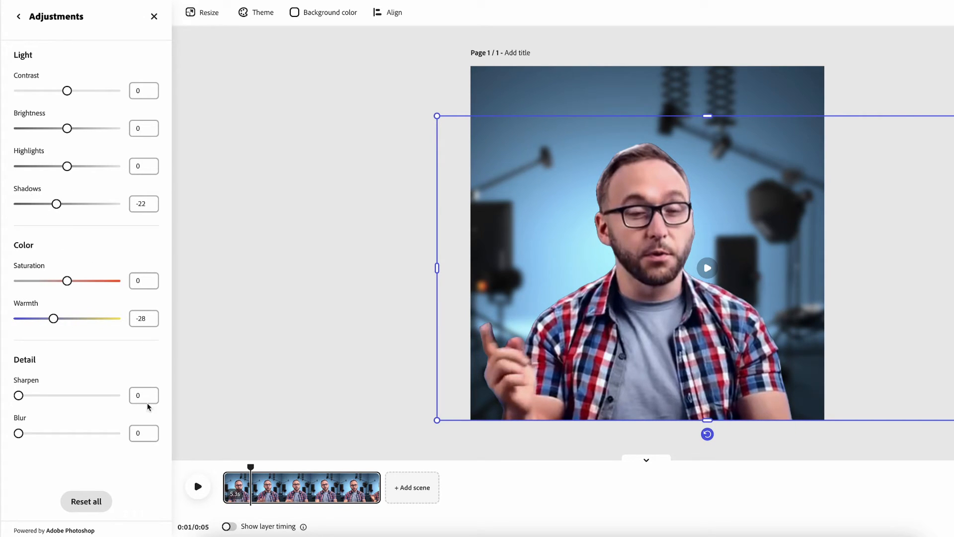